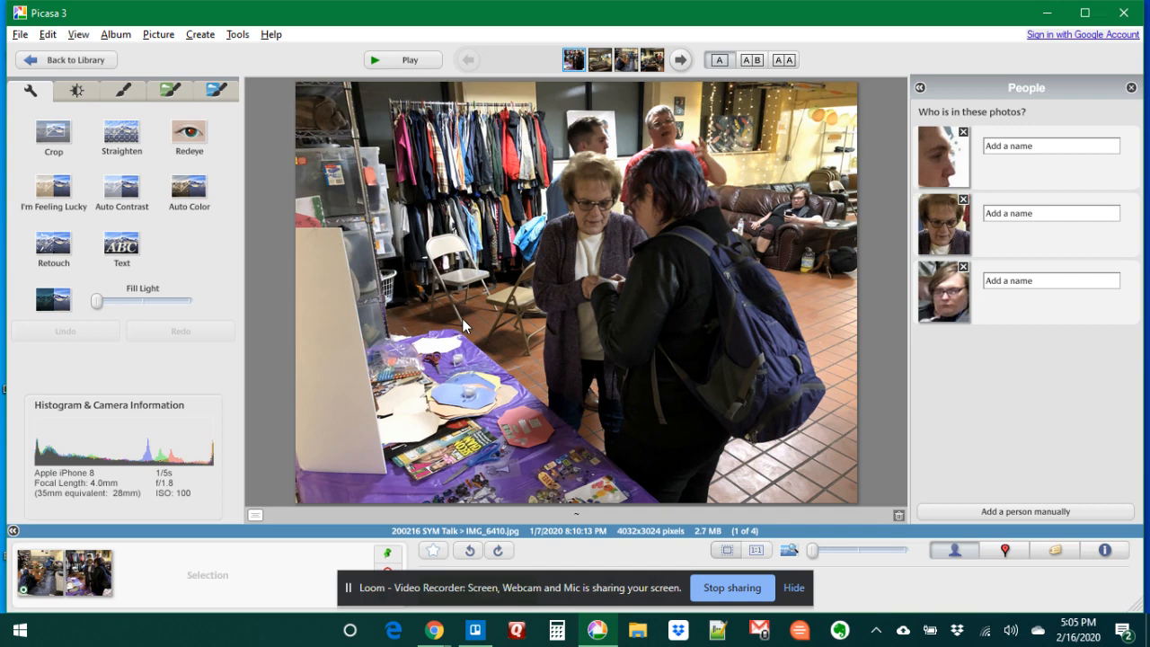
pyautogui.moveTo(468, 169)
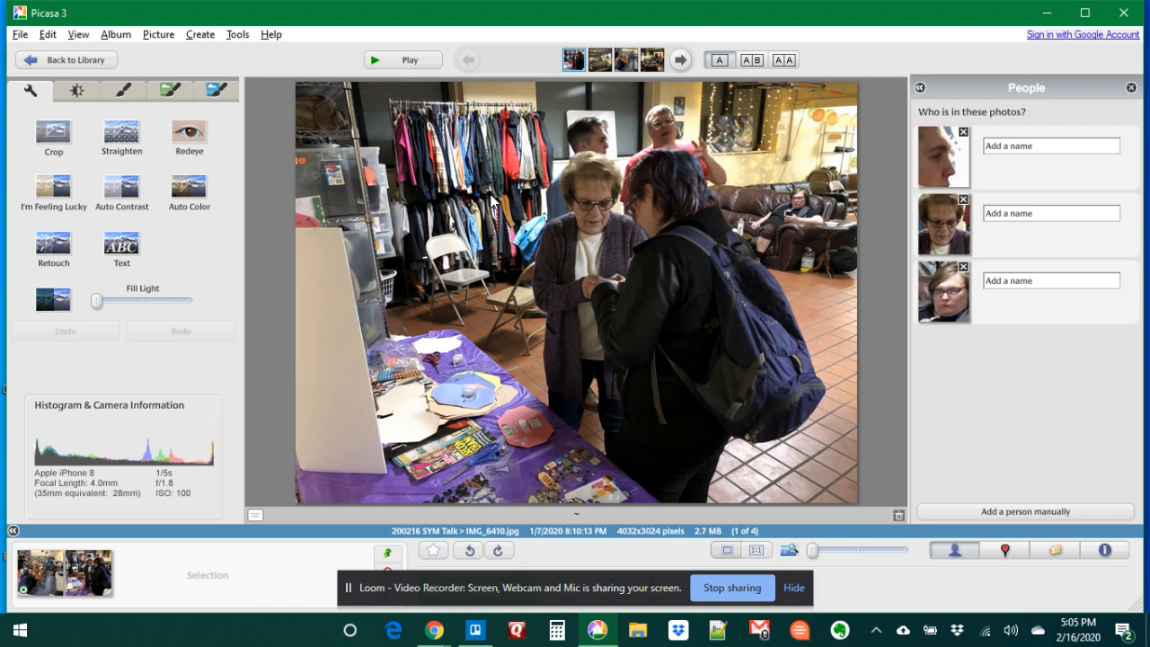
# Advance through the drop-in center photos to the third of four, youths around a coffee table.
pyautogui.click(680, 59)
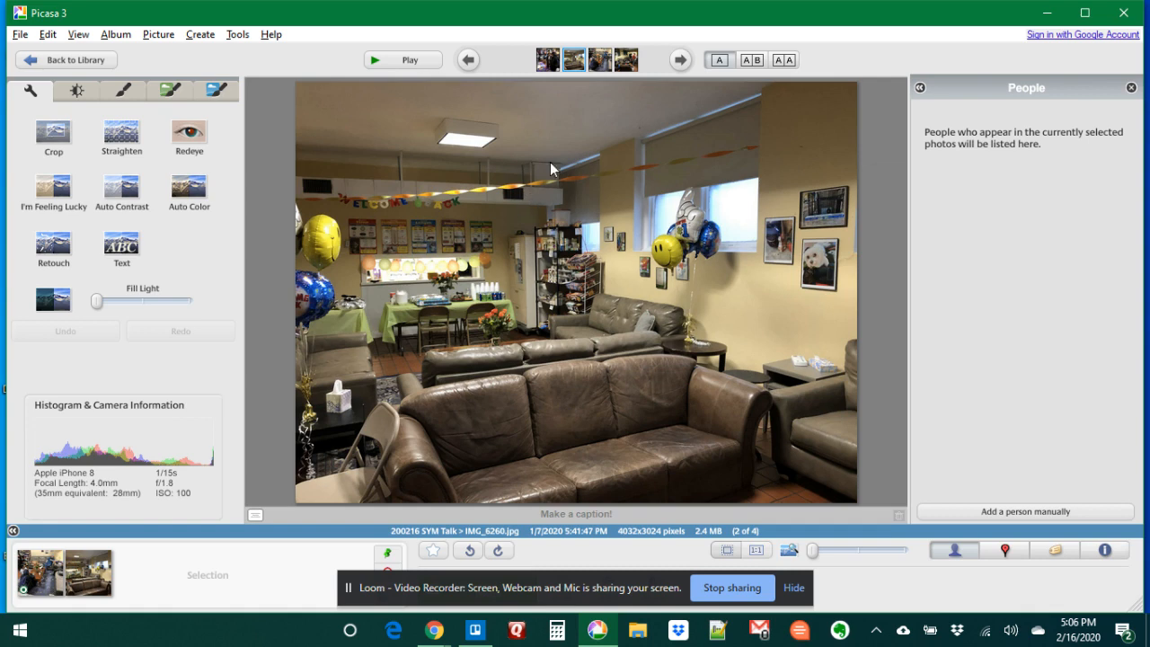
pyautogui.moveTo(550, 351)
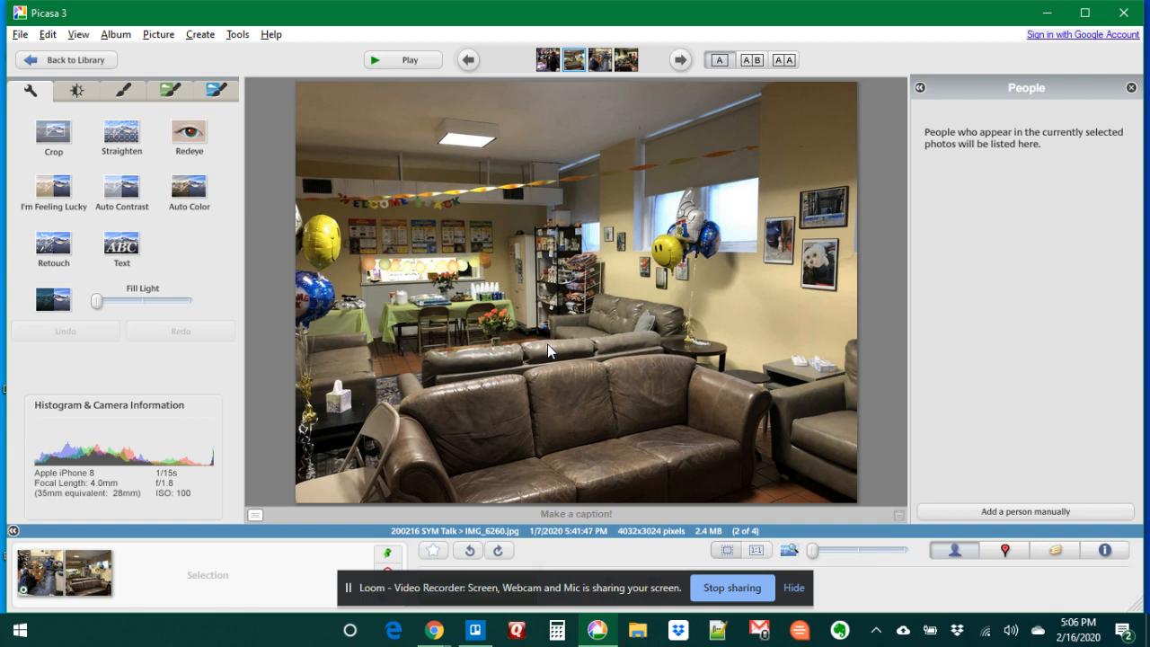
pyautogui.moveTo(457, 353)
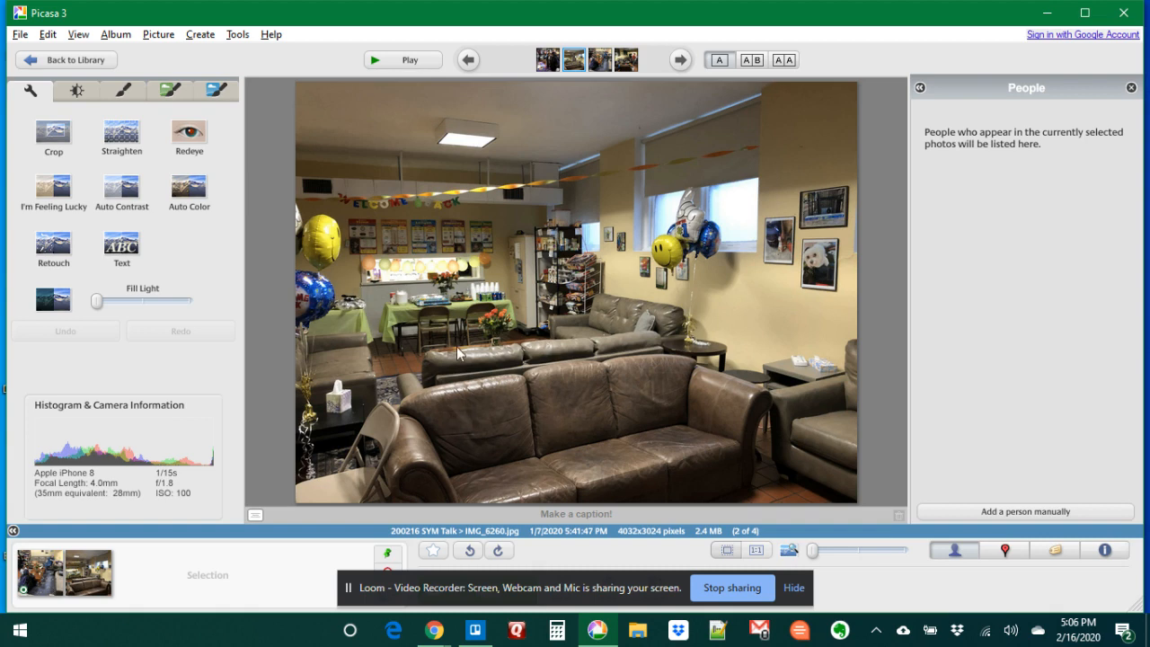
pyautogui.moveTo(458, 261)
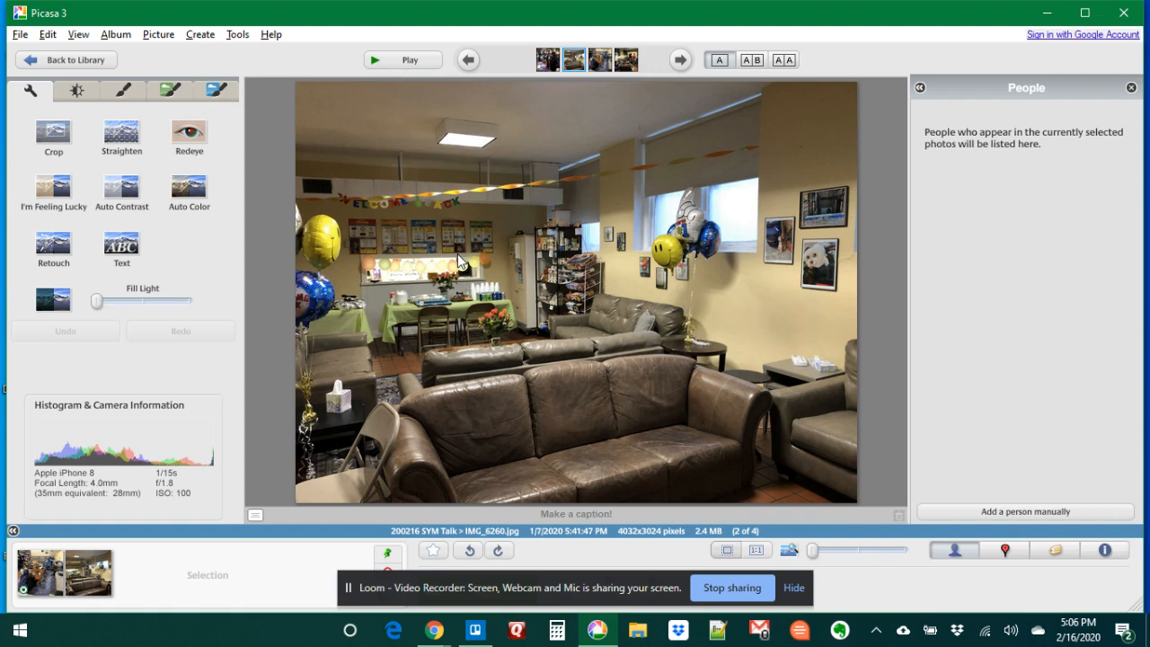
pyautogui.click(680, 59)
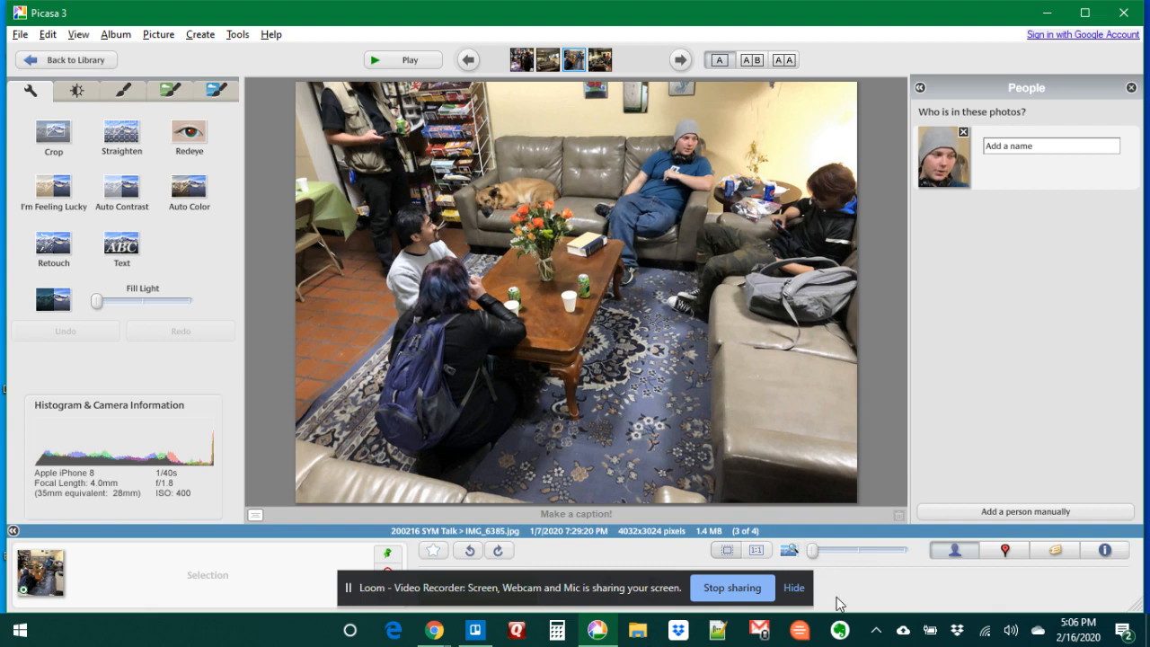
pyautogui.click(793, 587)
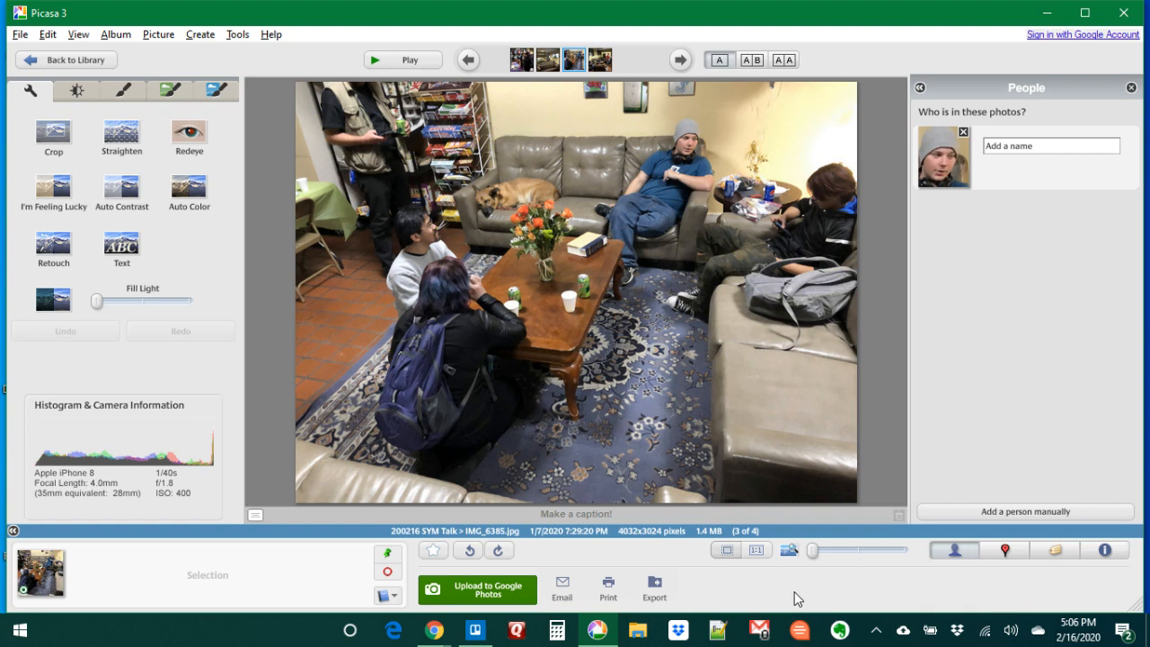
# Advance to the fourth and last photo, people chatting beside couches and a bookshelf.
pyautogui.click(680, 59)
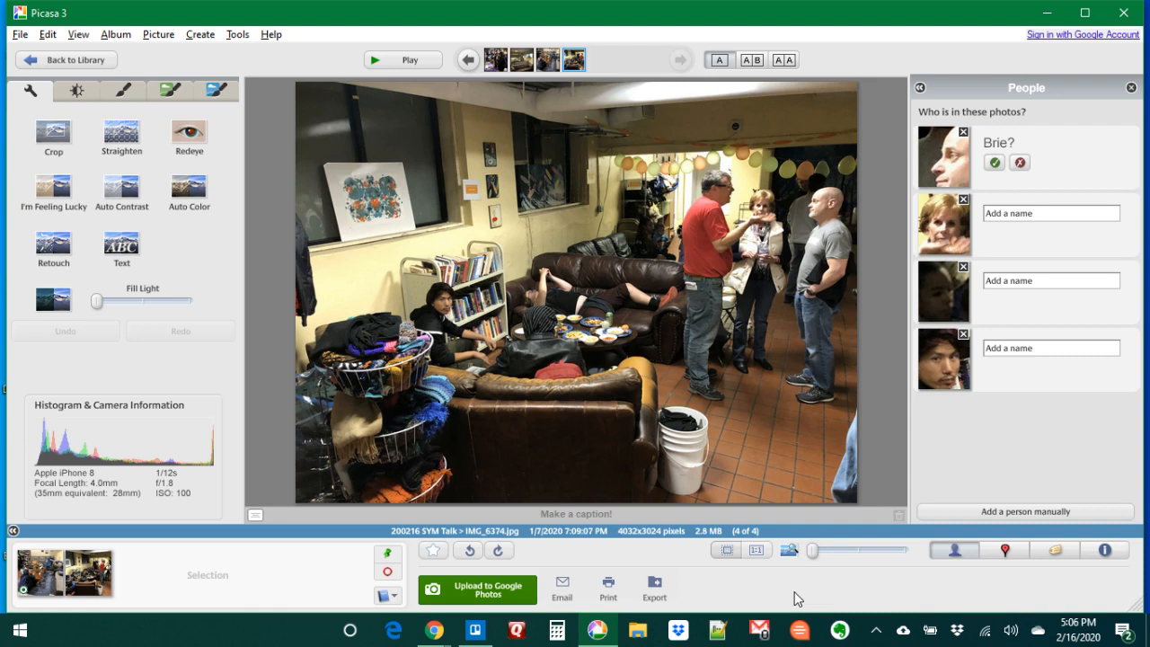
pyautogui.moveTo(728, 485)
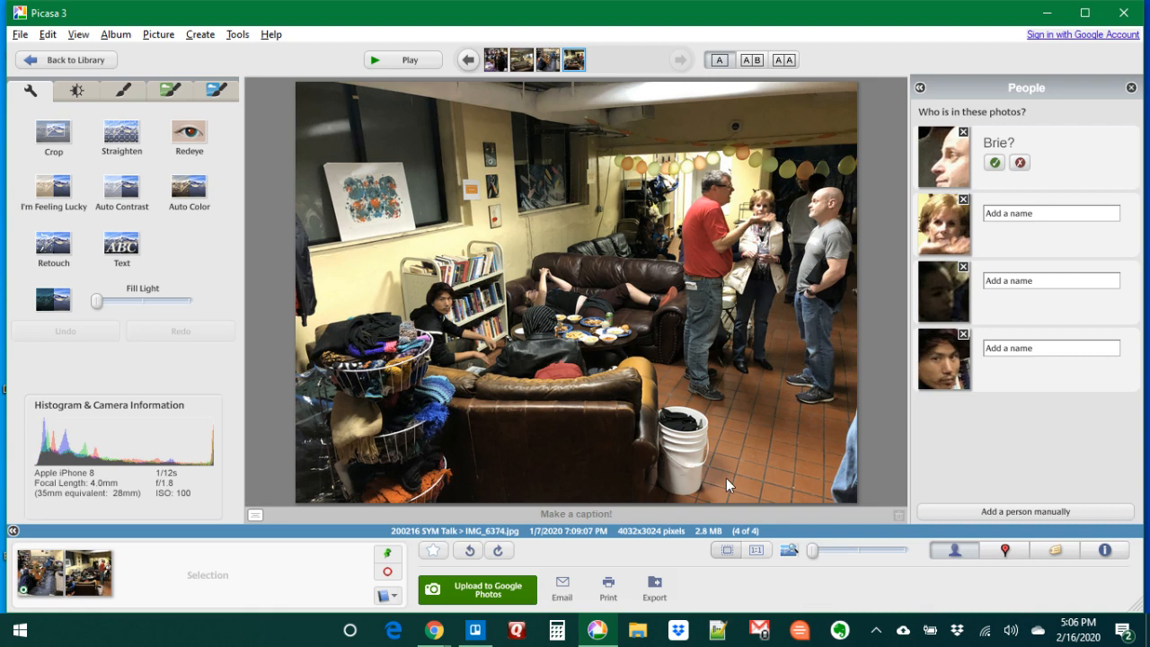
pyautogui.moveTo(1045, 14)
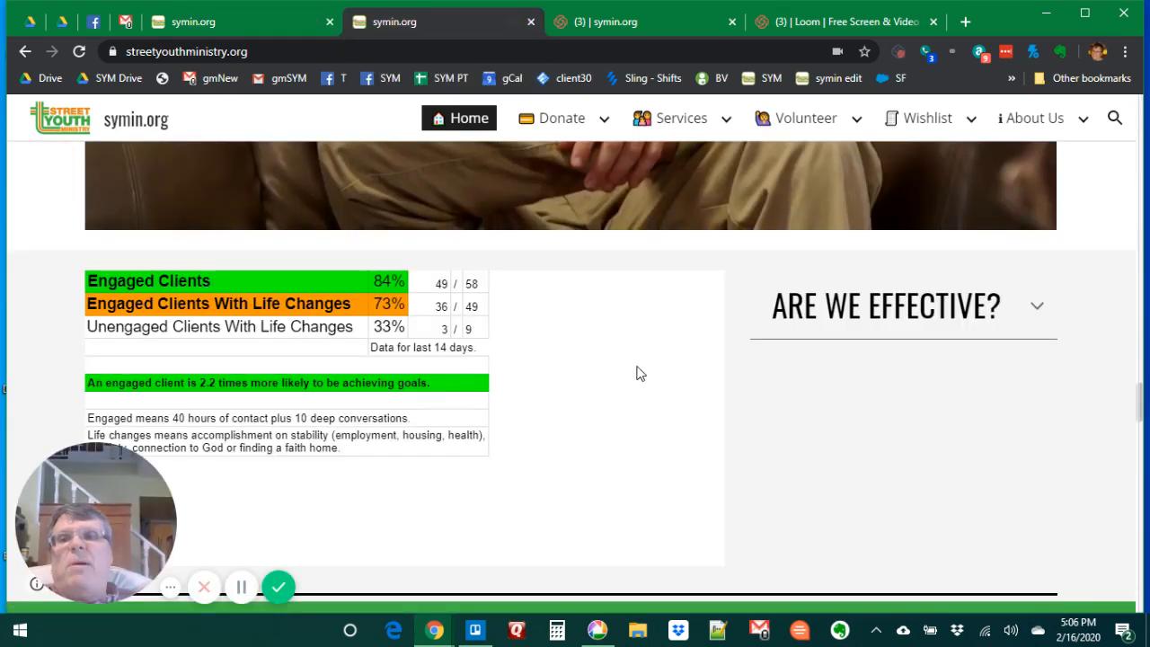
pyautogui.moveTo(468, 308)
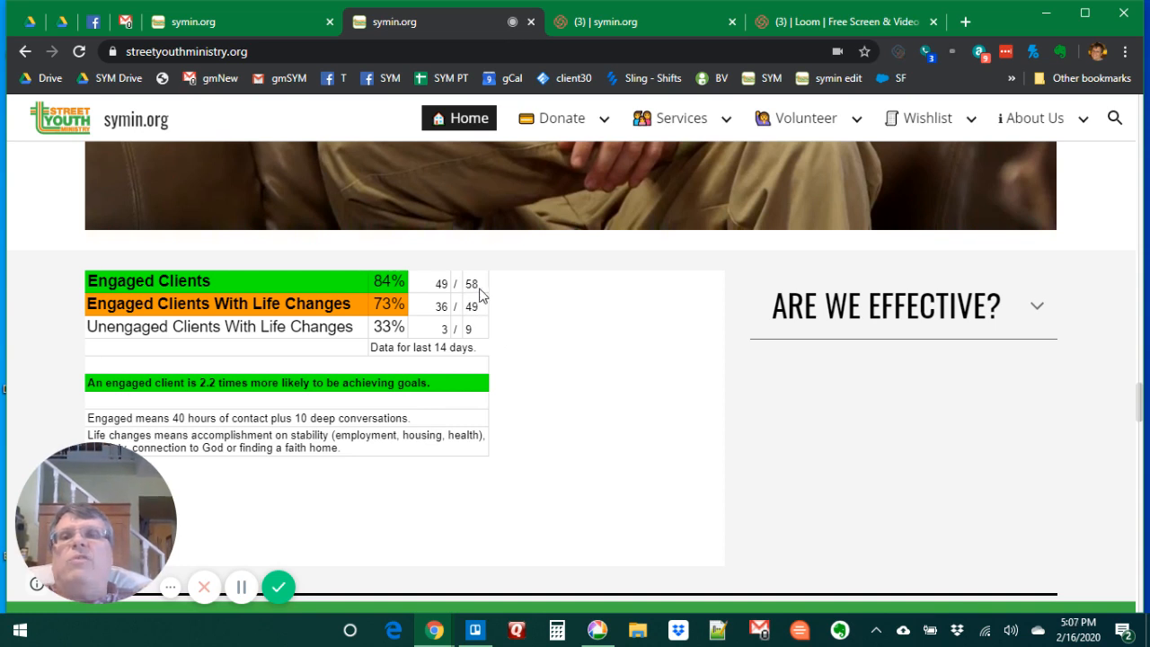
pyautogui.moveTo(592, 308)
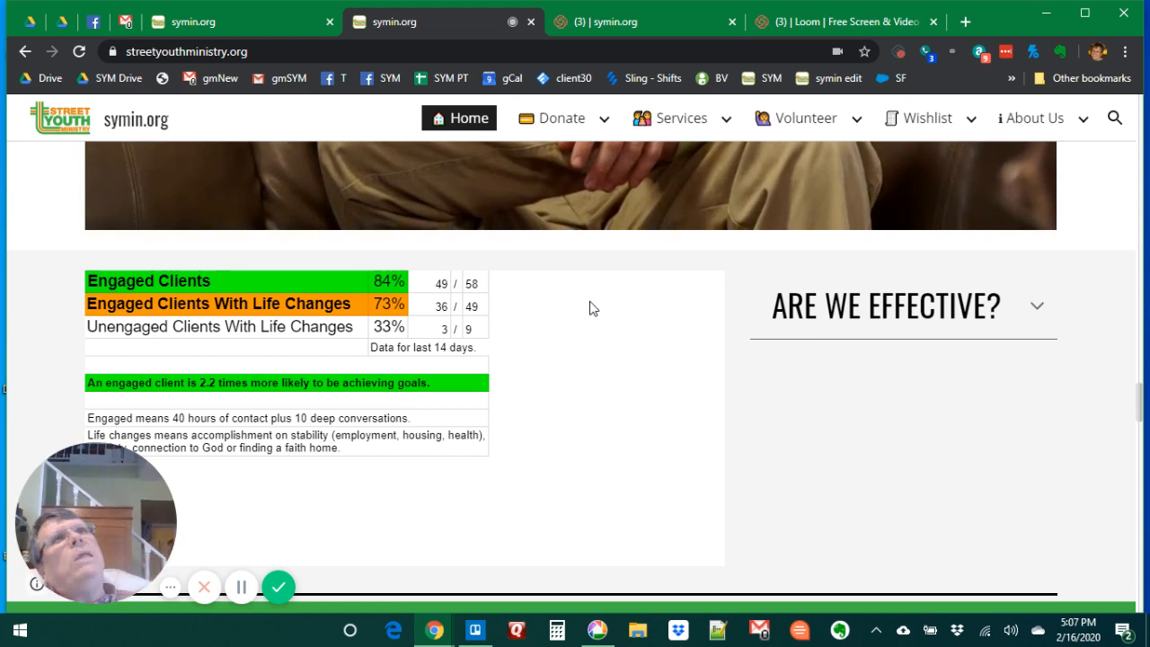
pyautogui.moveTo(290, 137)
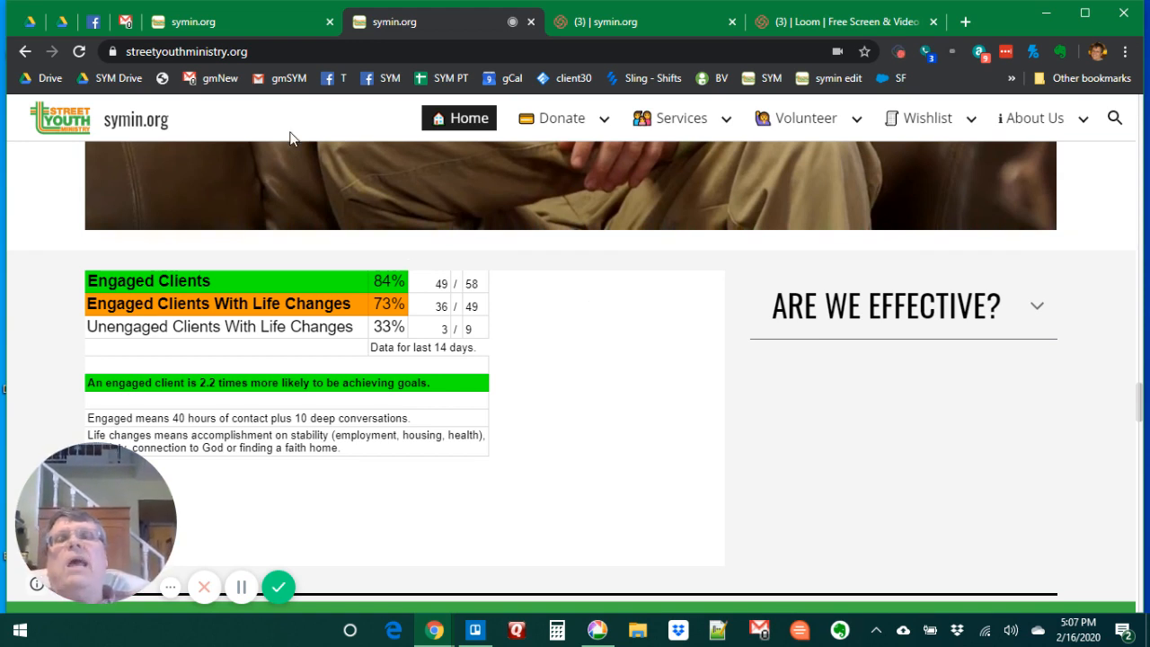
pyautogui.moveTo(278, 30)
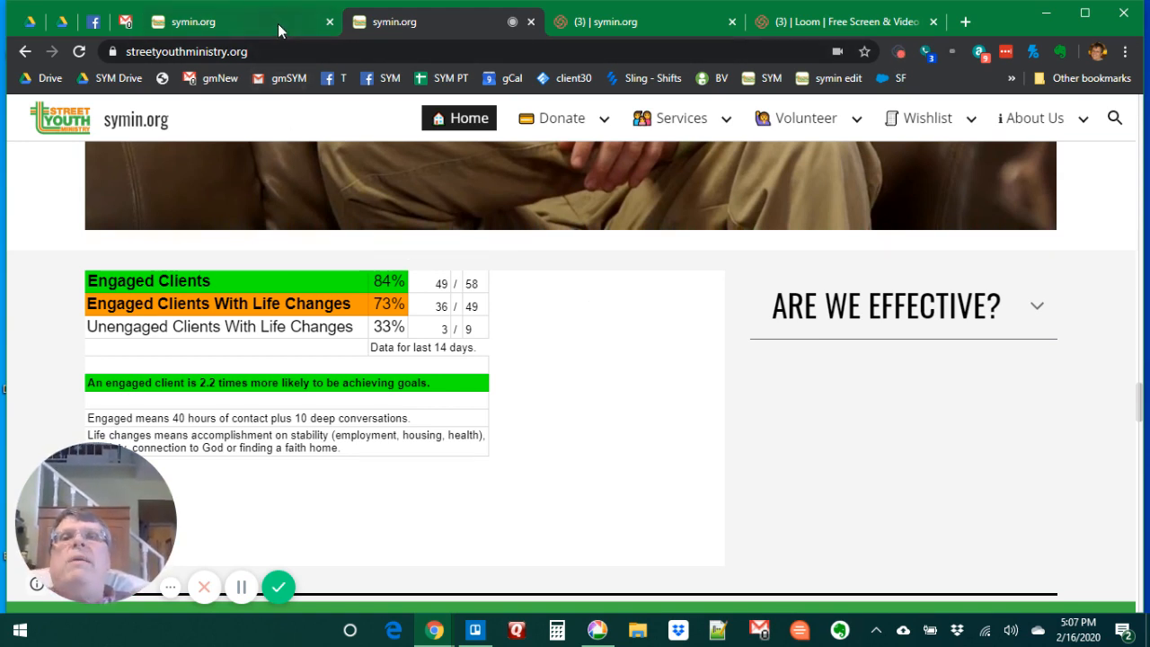
# Move the Join Our SYMin Family form past email to Interest Areas and answer Maybe for volunteering.
pyautogui.scroll(3)
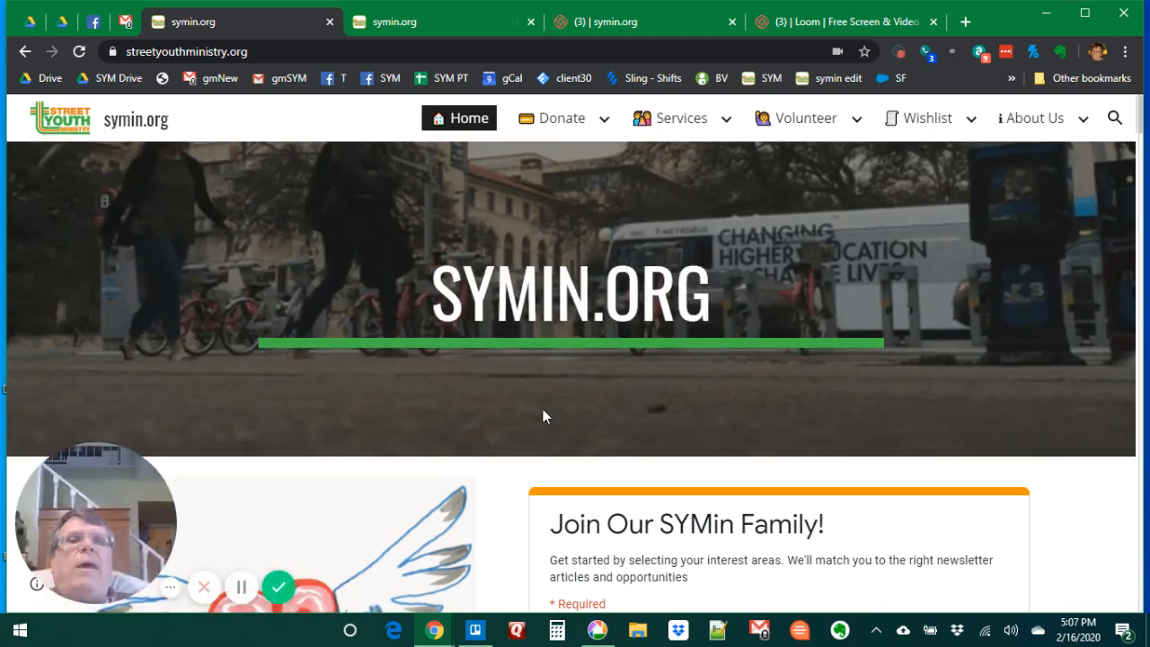
pyautogui.scroll(-3)
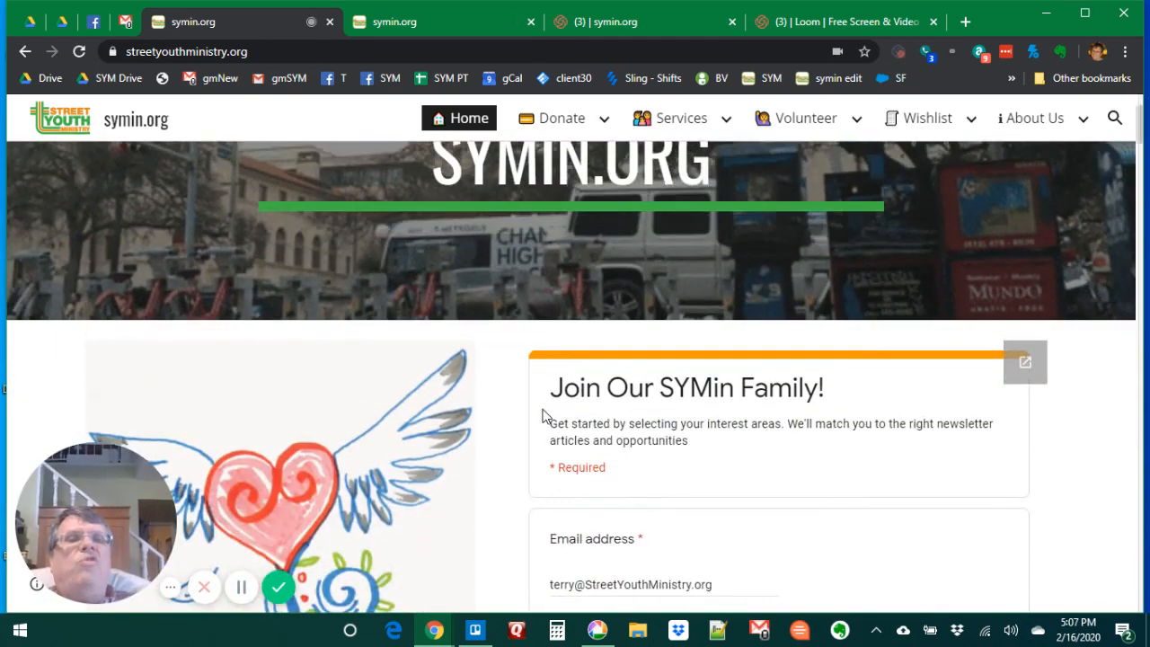
pyautogui.scroll(-3)
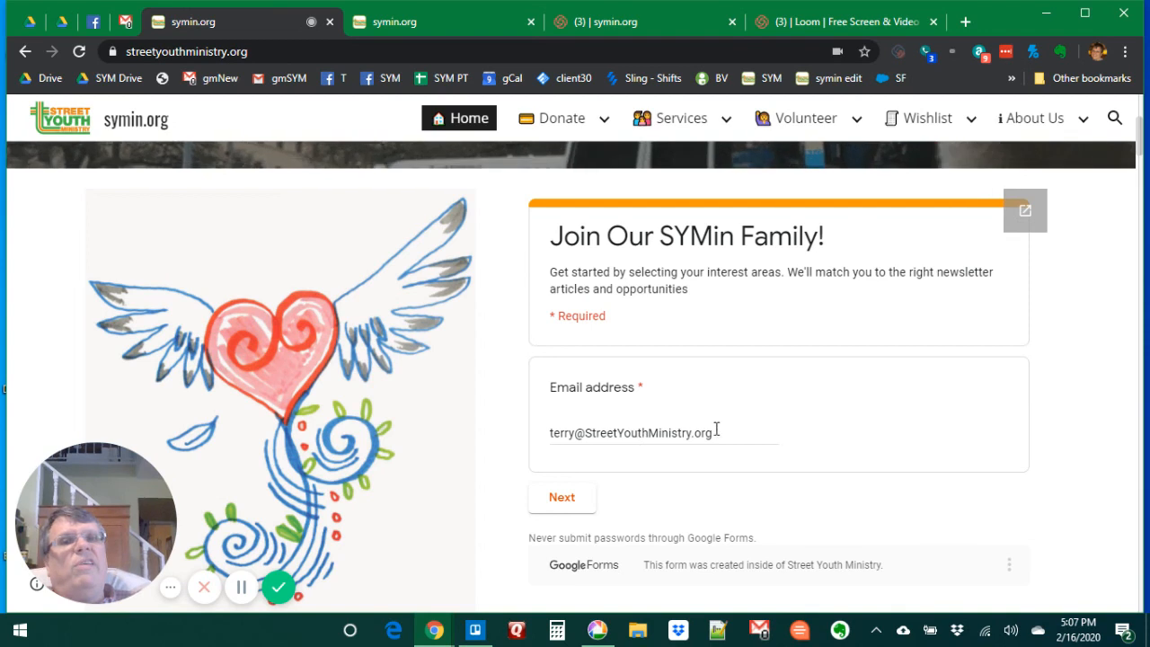
pyautogui.scroll(-3)
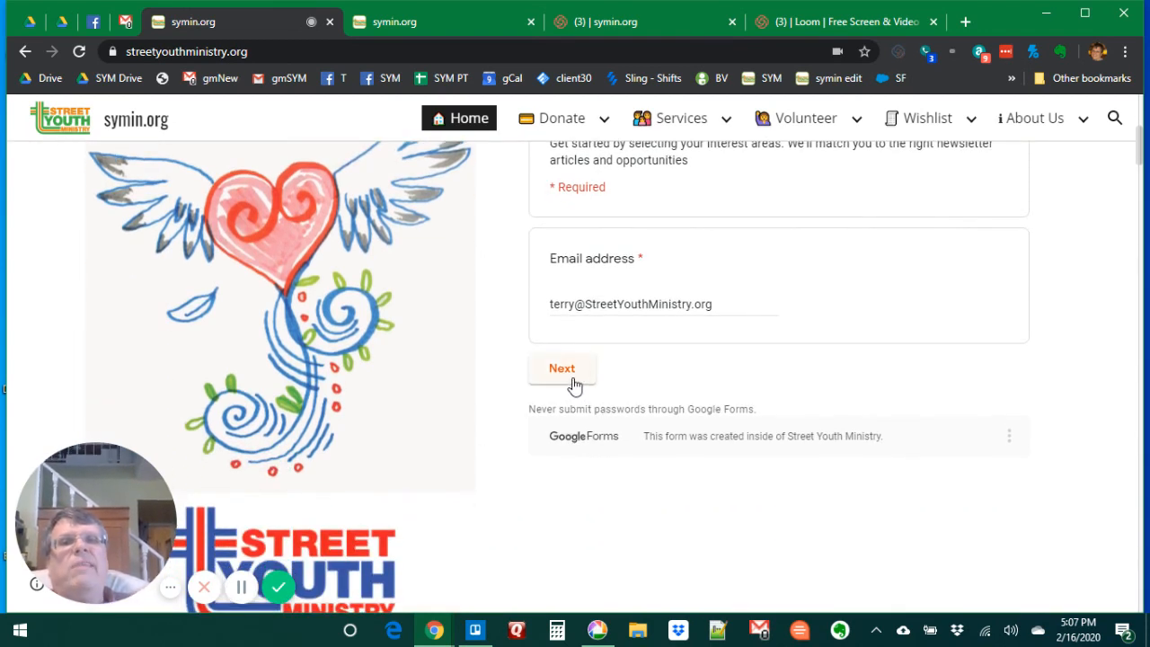
pyautogui.click(561, 368)
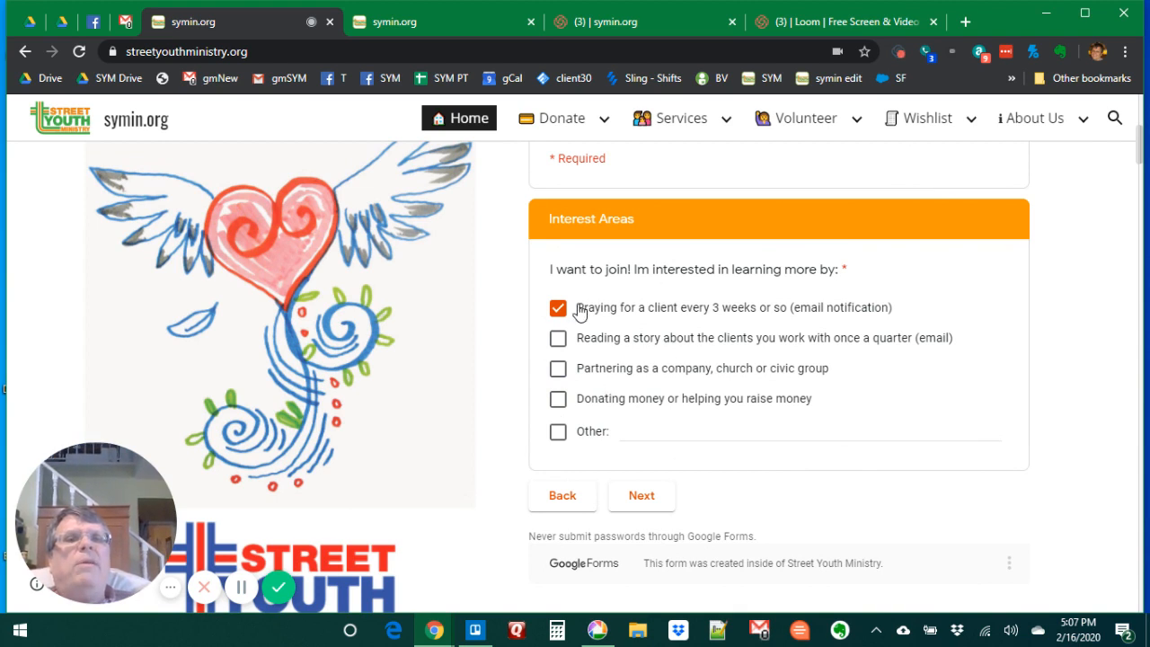
pyautogui.moveTo(617, 318)
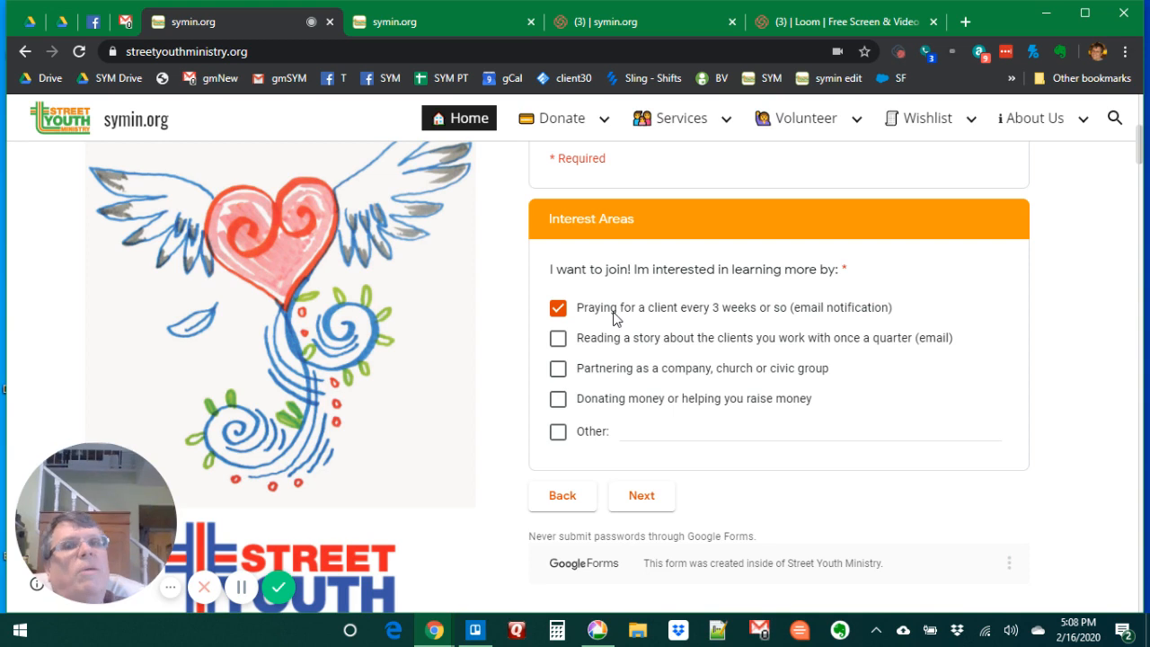
pyautogui.moveTo(641, 478)
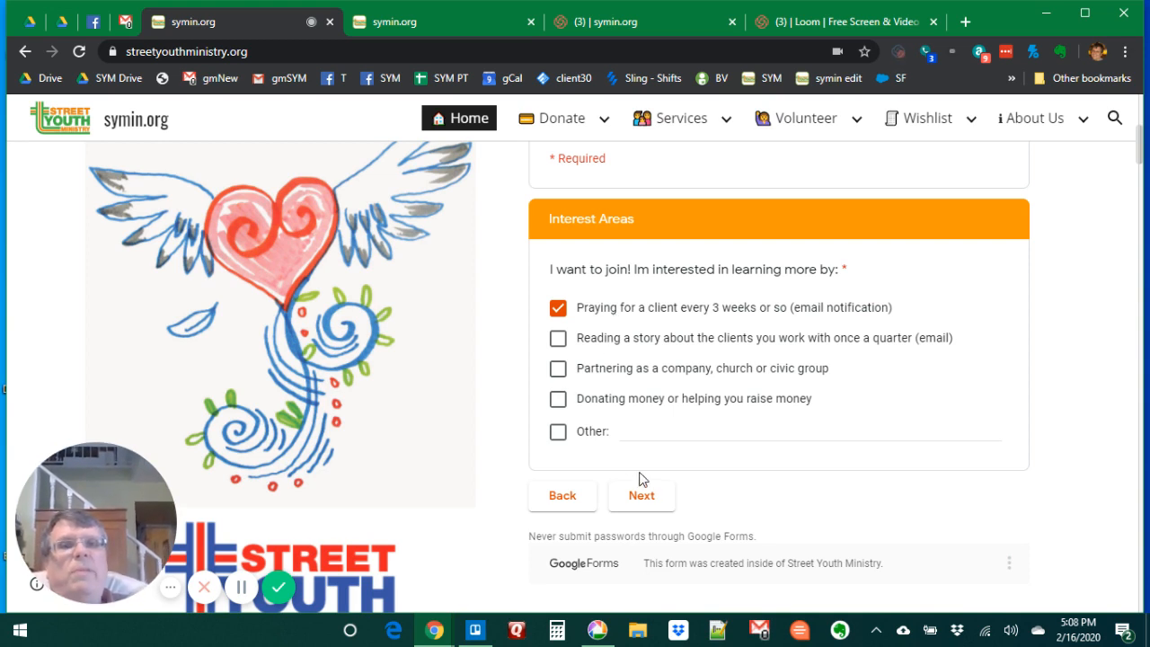
pyautogui.click(640, 495)
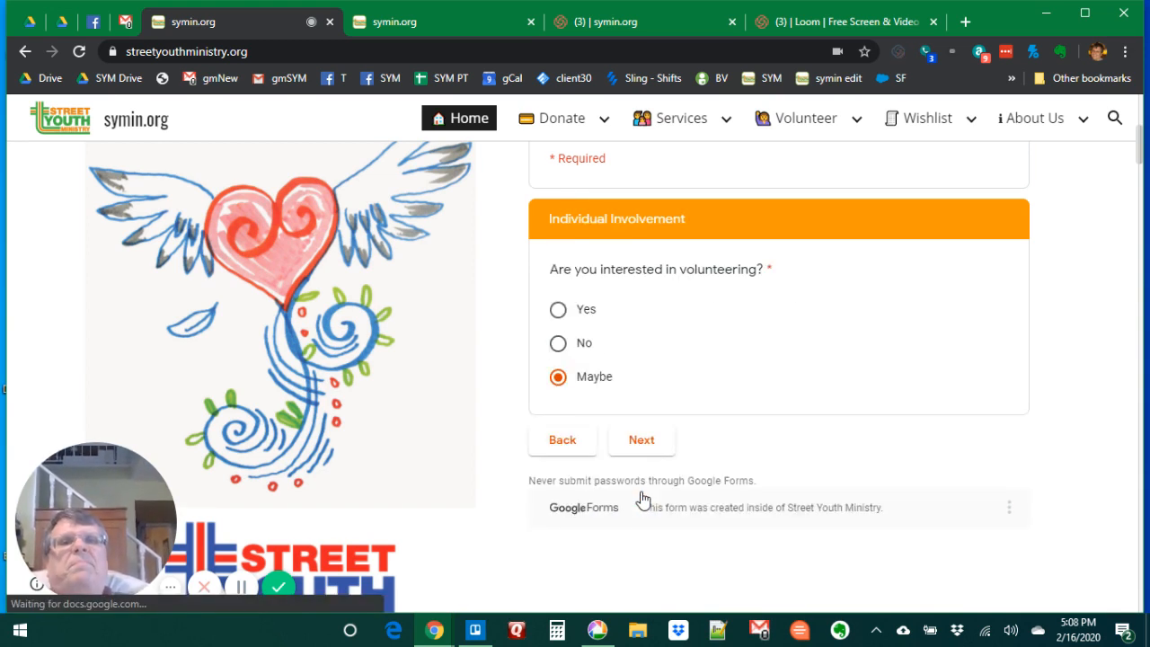
pyautogui.moveTo(636, 357)
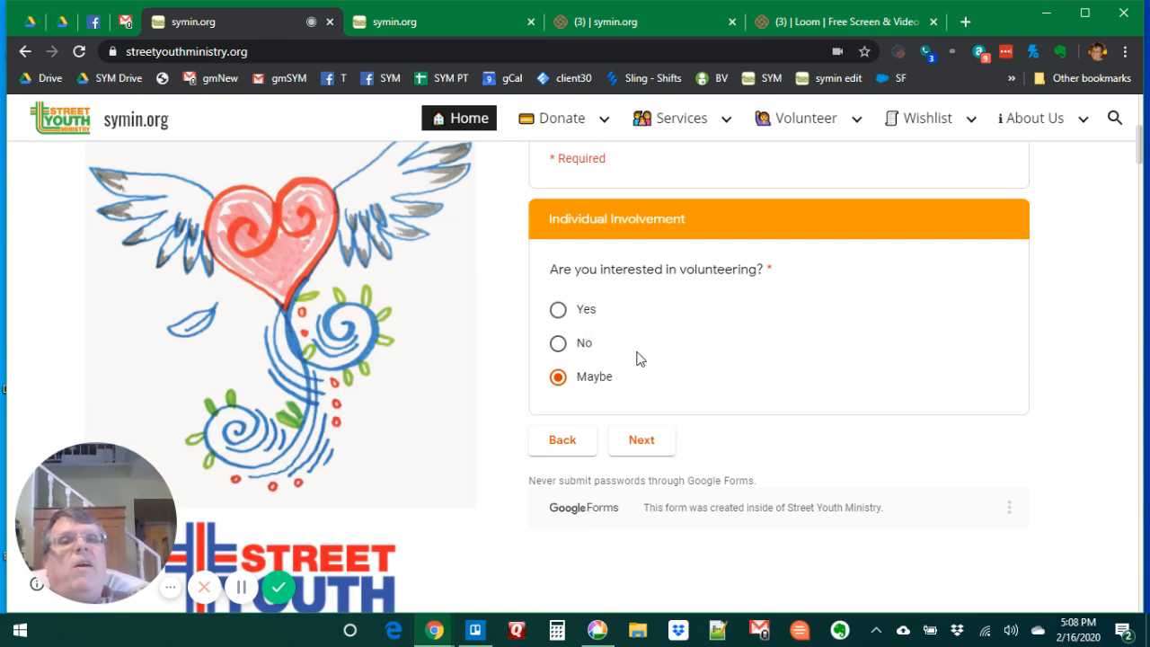
# Keep Daytimes availability, tick Recycling and Shopping interests, choose No for group involvement, reaching More About You.
pyautogui.click(641, 440)
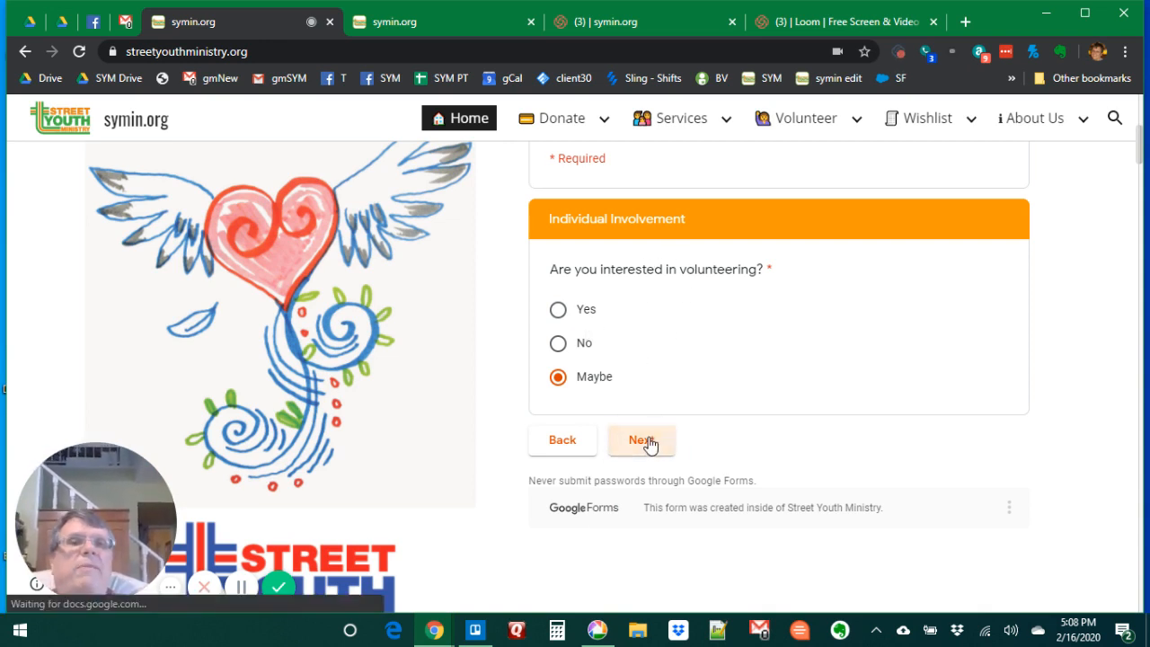
pyautogui.click(641, 440)
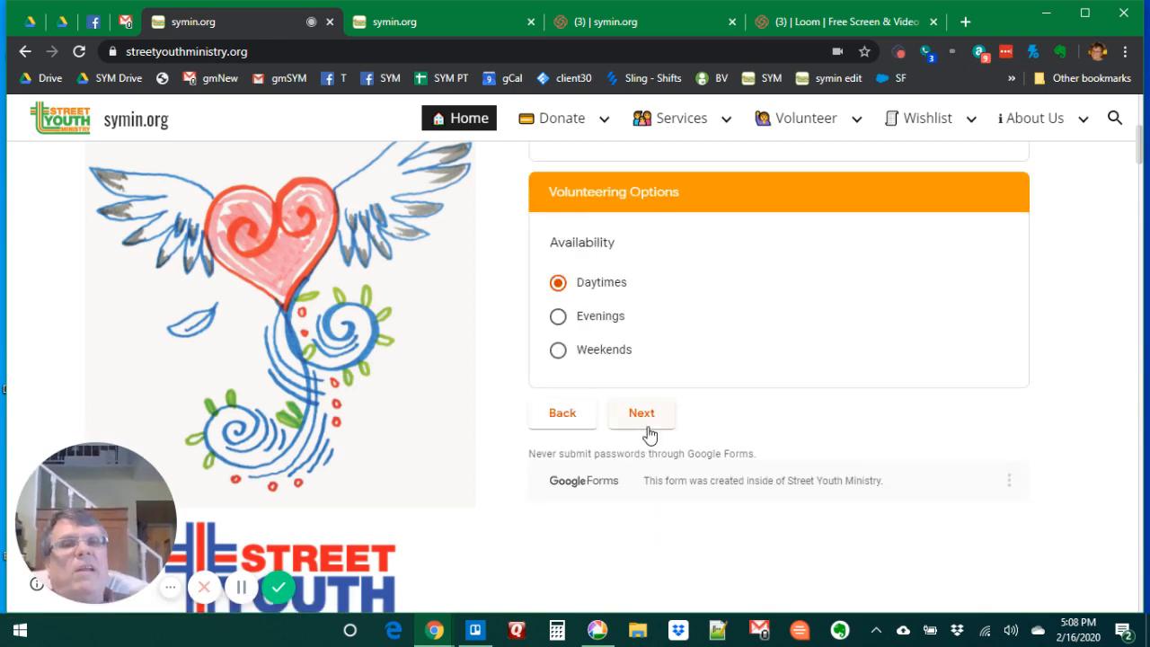
pyautogui.click(641, 413)
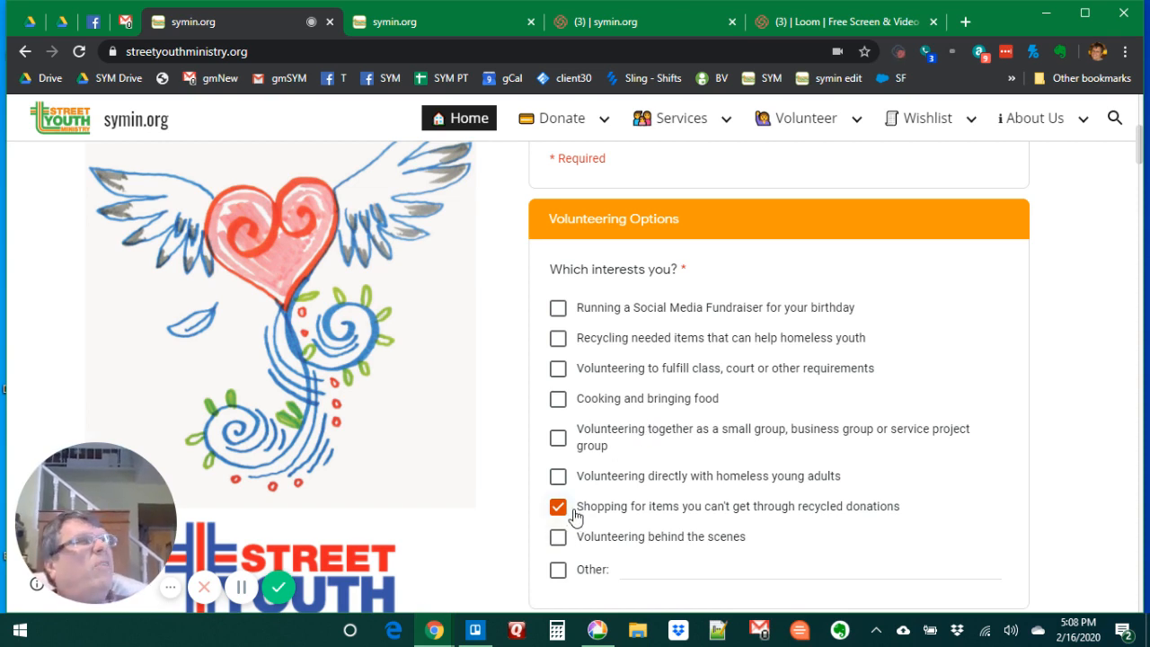
pyautogui.moveTo(705, 284)
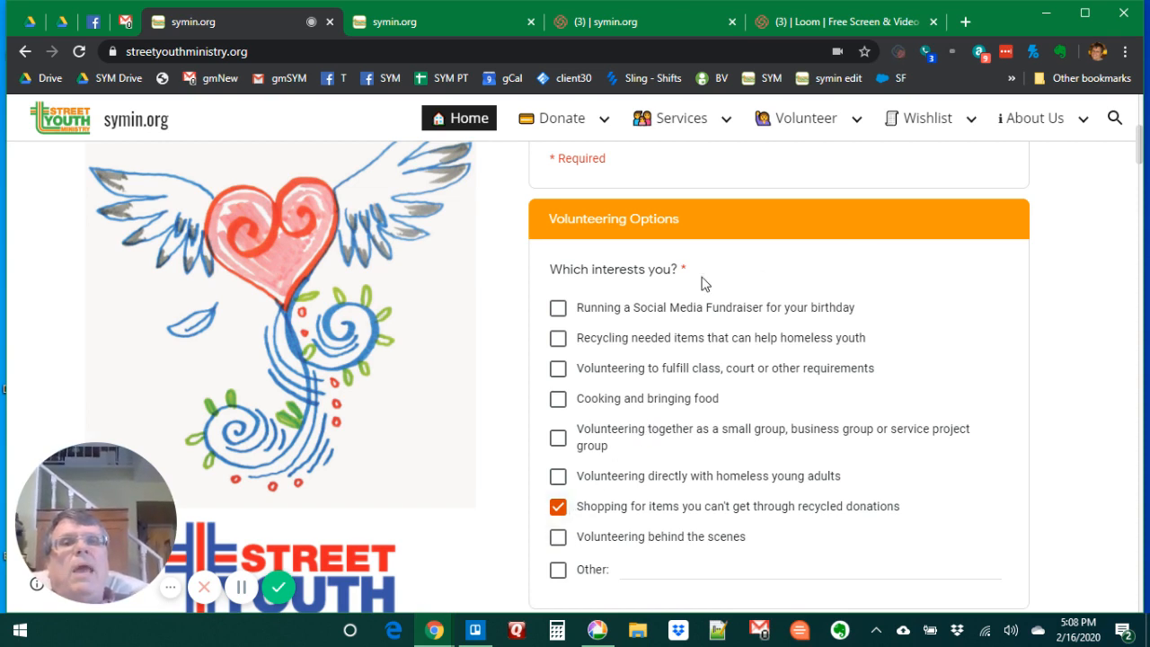
pyautogui.click(558, 337)
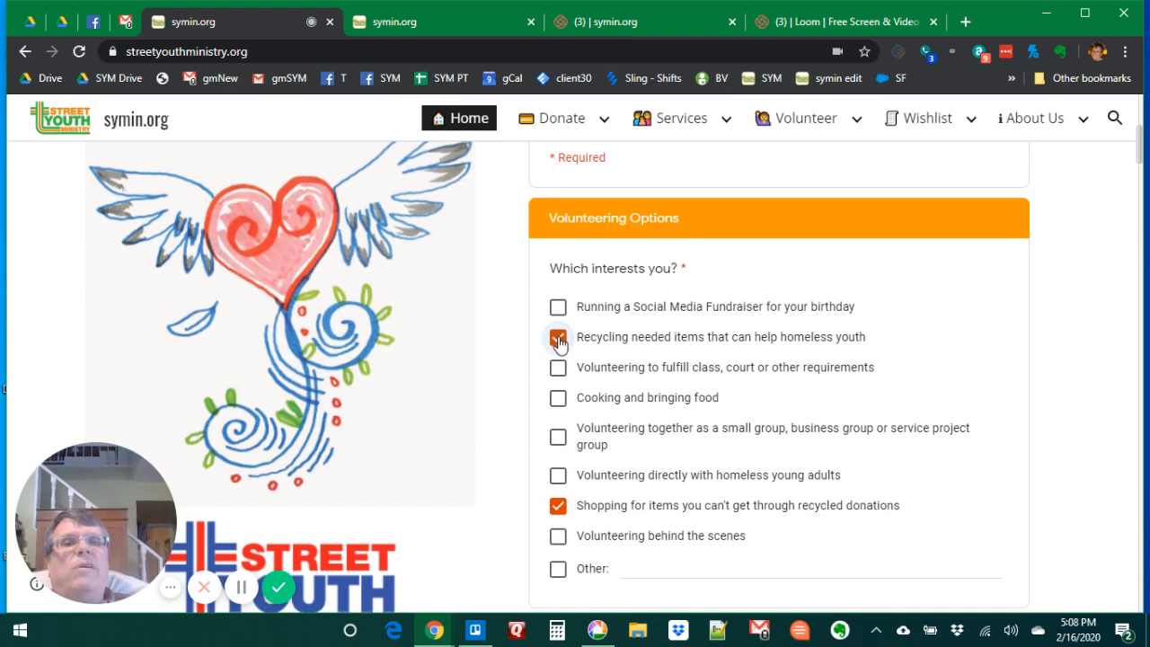
pyautogui.scroll(-3)
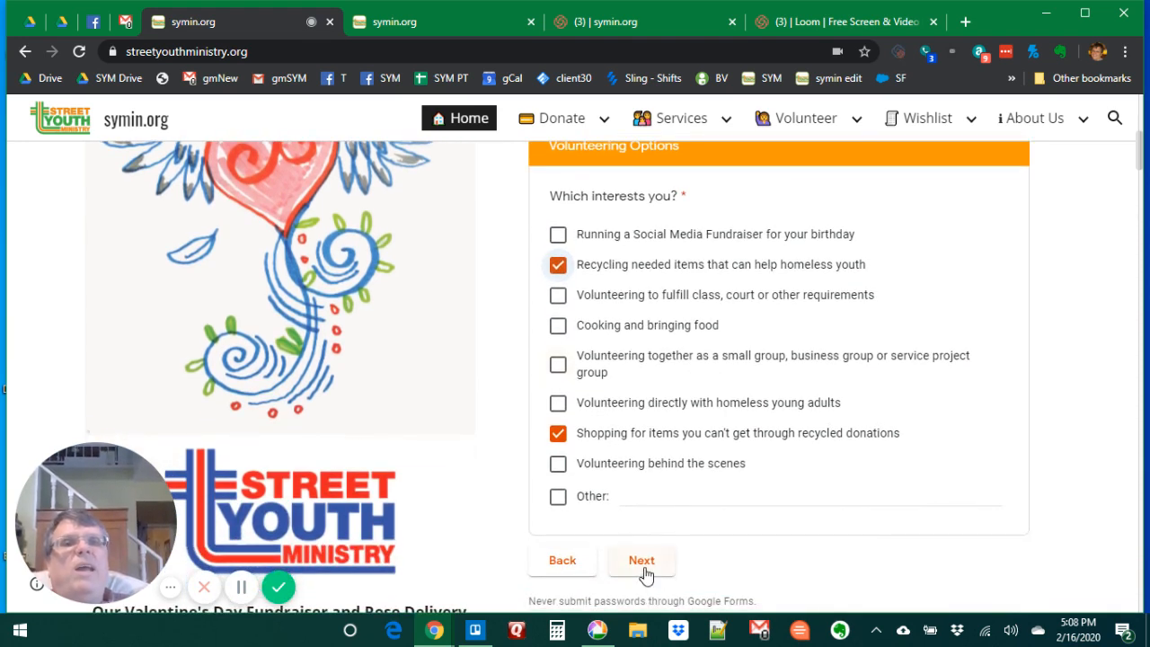
pyautogui.click(642, 560)
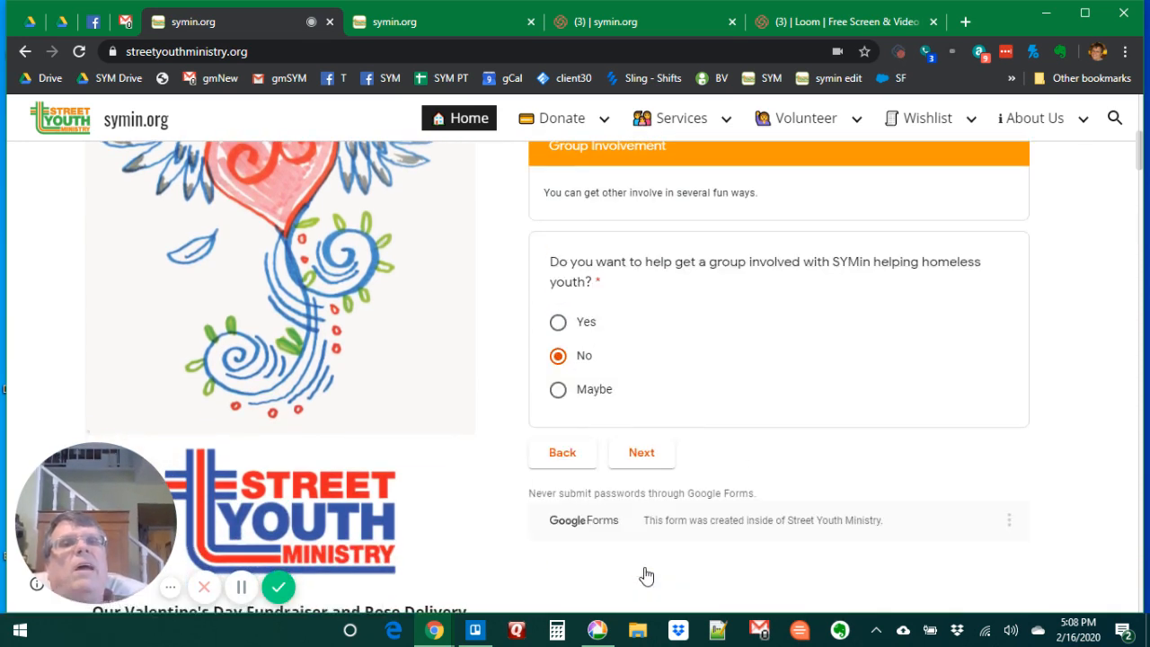
pyautogui.moveTo(708, 402)
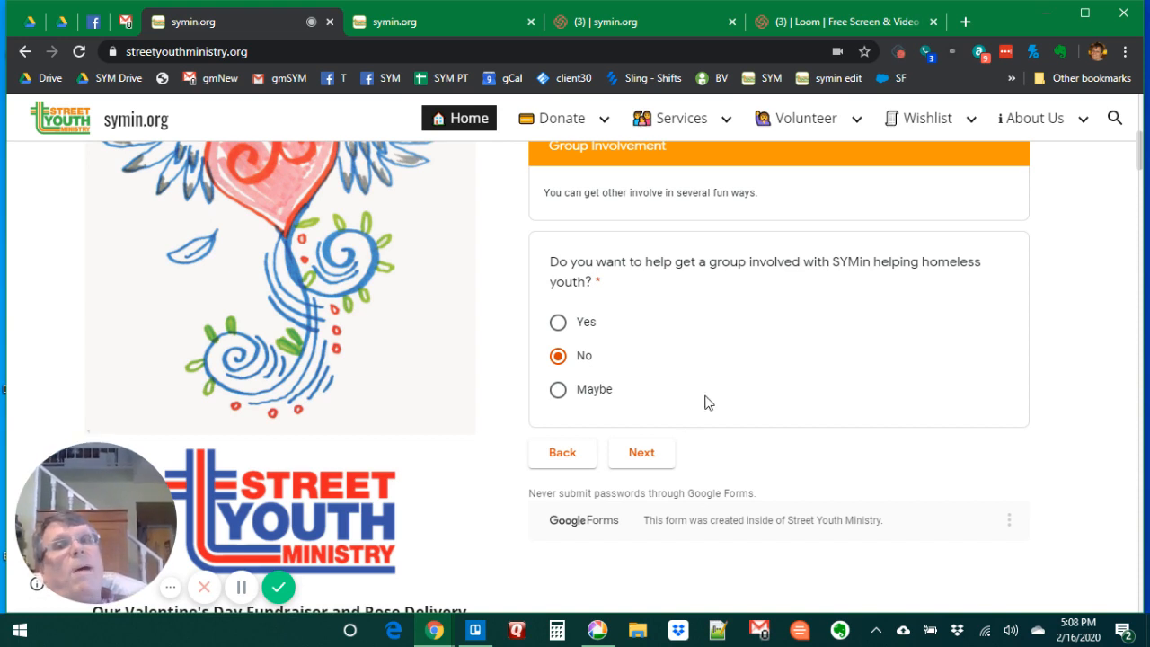
pyautogui.moveTo(641, 452)
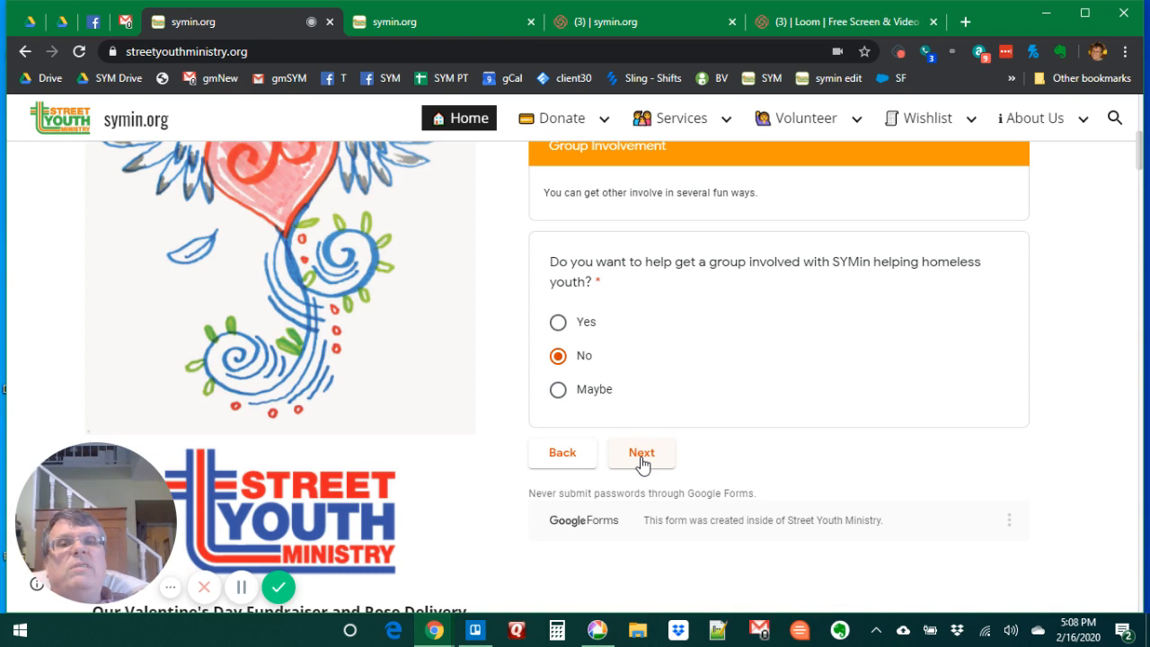
pyautogui.click(640, 452)
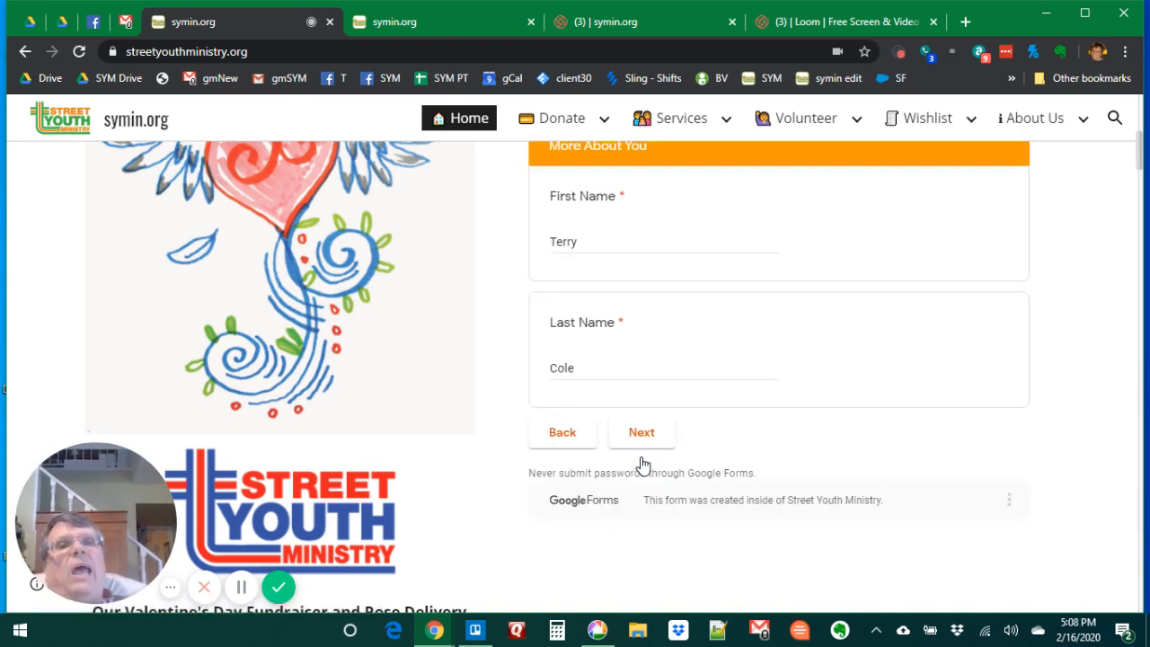
# Pass the name page and keep Yes for SMS opt-in, reaching the final mobile number page with Submit.
pyautogui.click(641, 432)
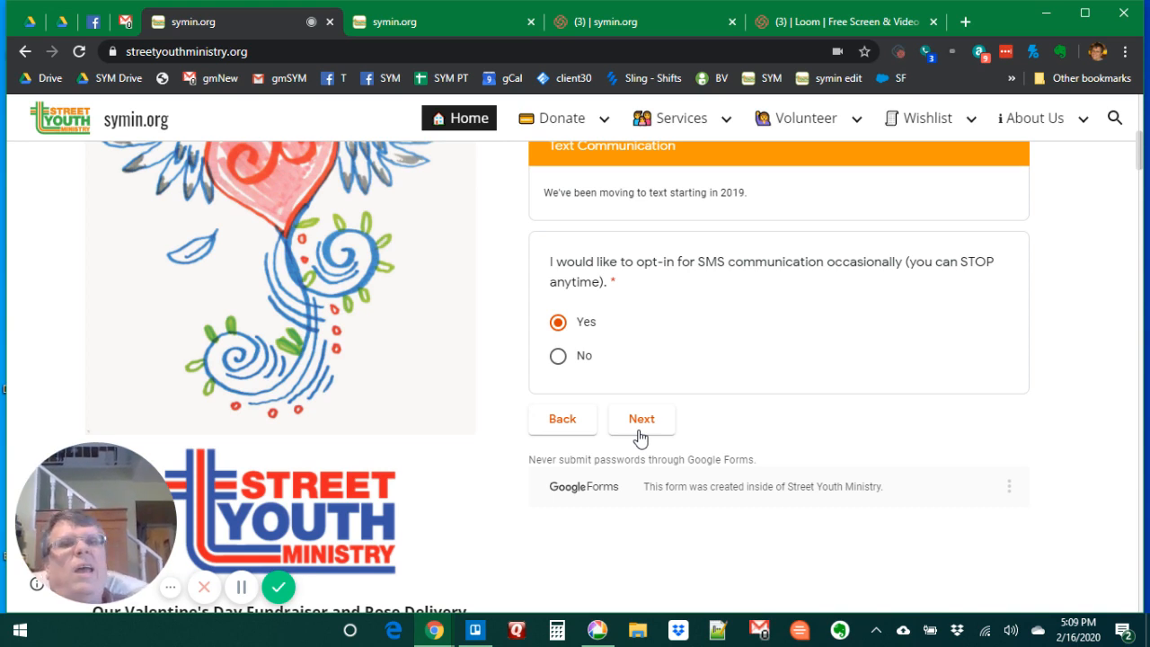
pyautogui.click(641, 419)
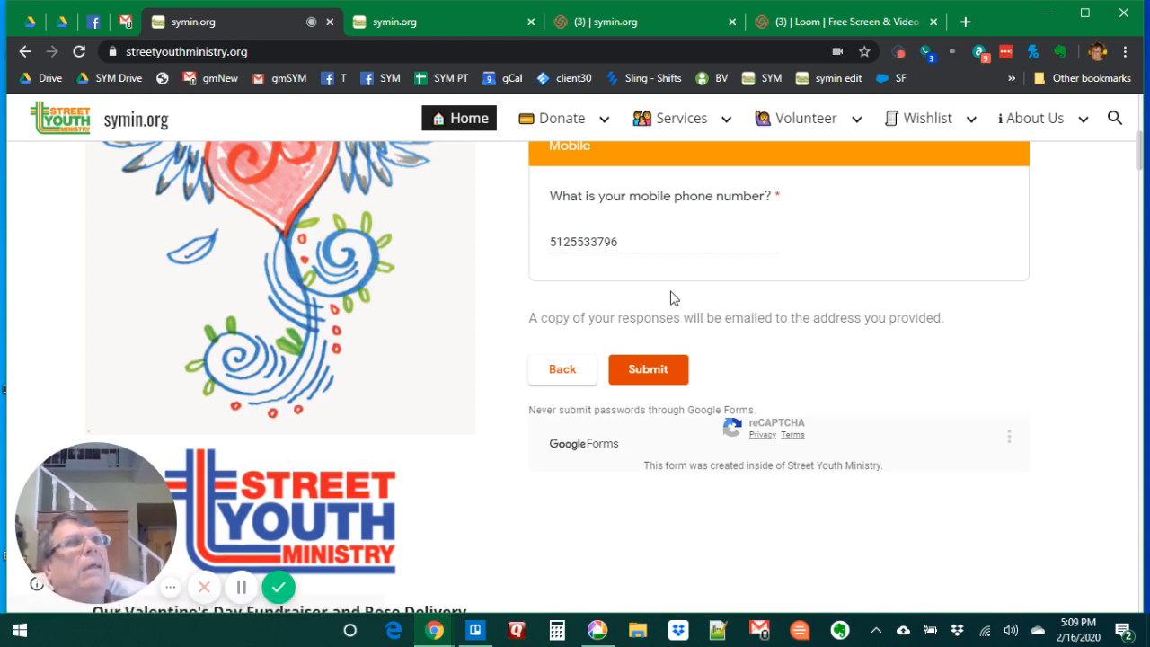
pyautogui.moveTo(543, 276)
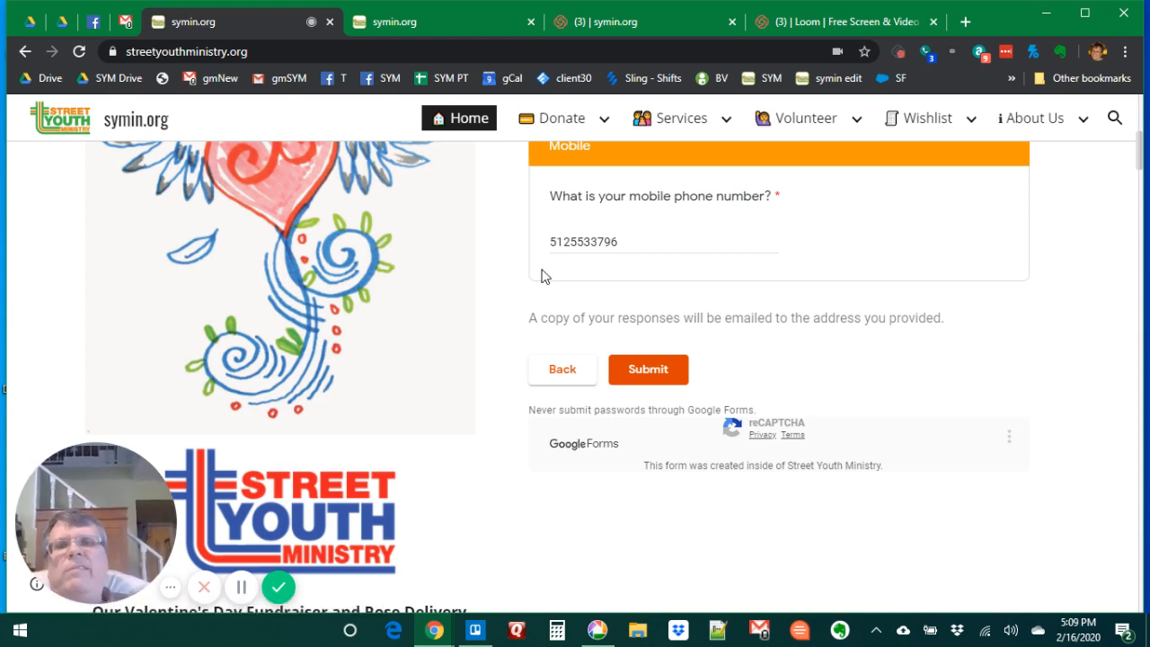
pyautogui.moveTo(453, 374)
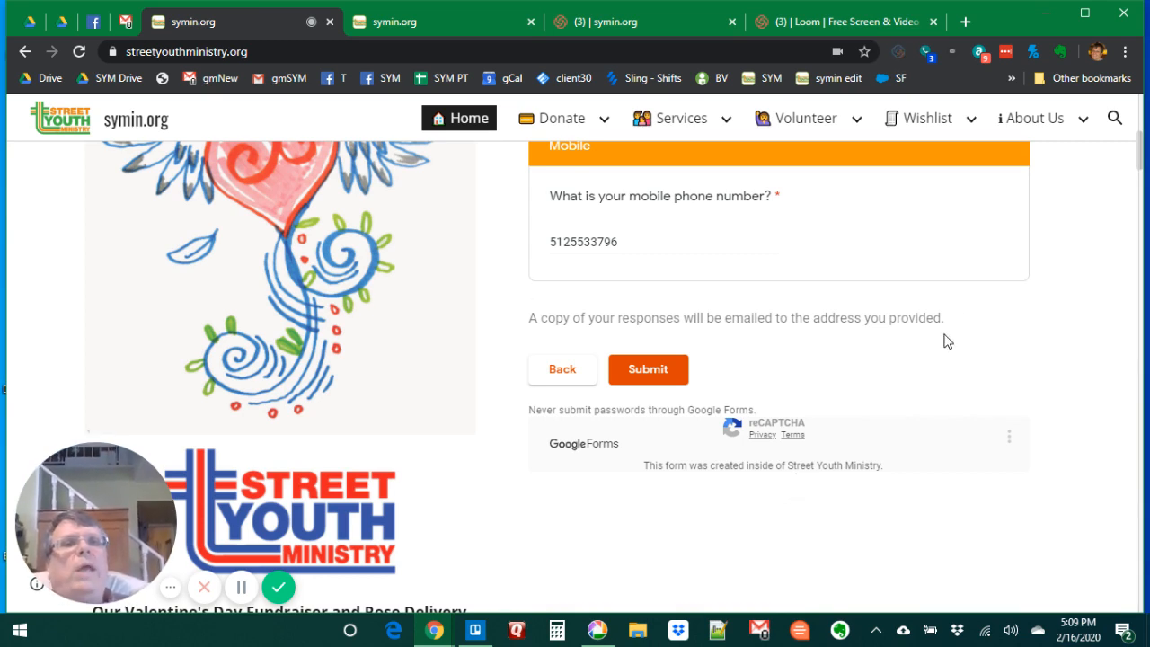
pyautogui.moveTo(1040, 283)
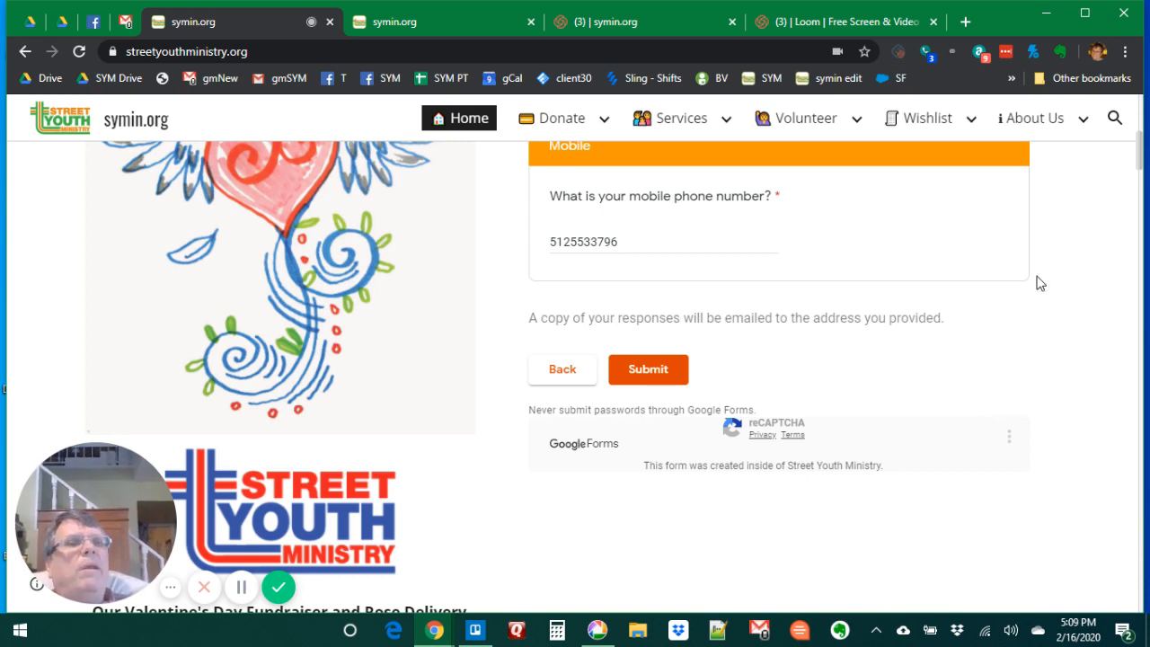
pyautogui.scroll(3)
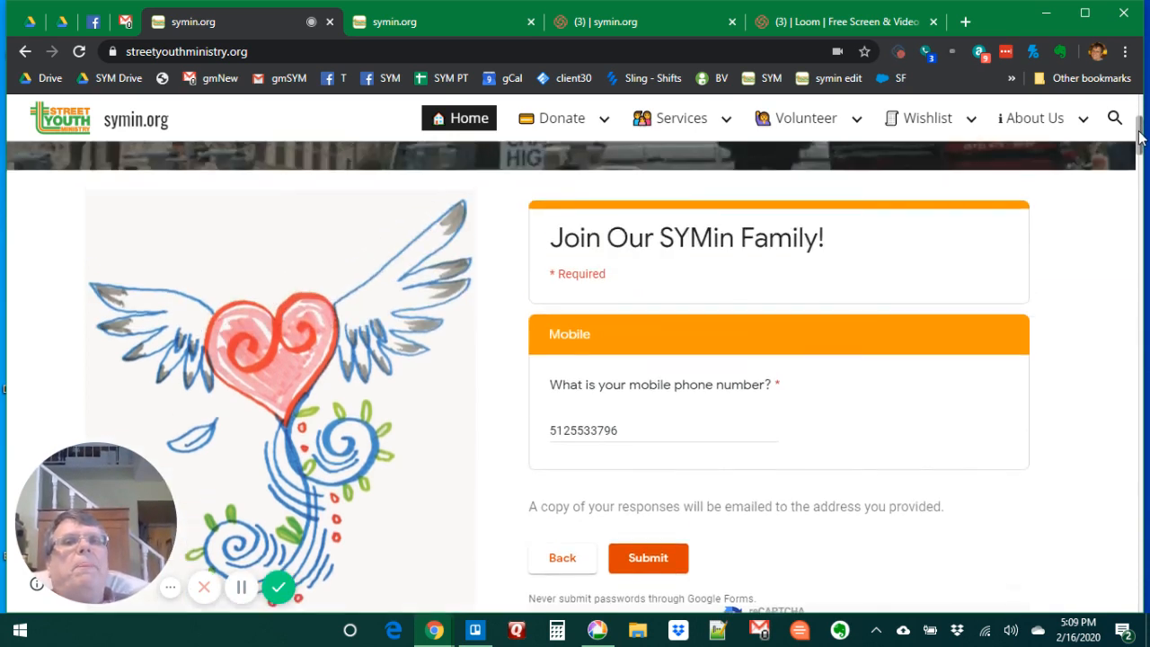
pyautogui.click(562, 117)
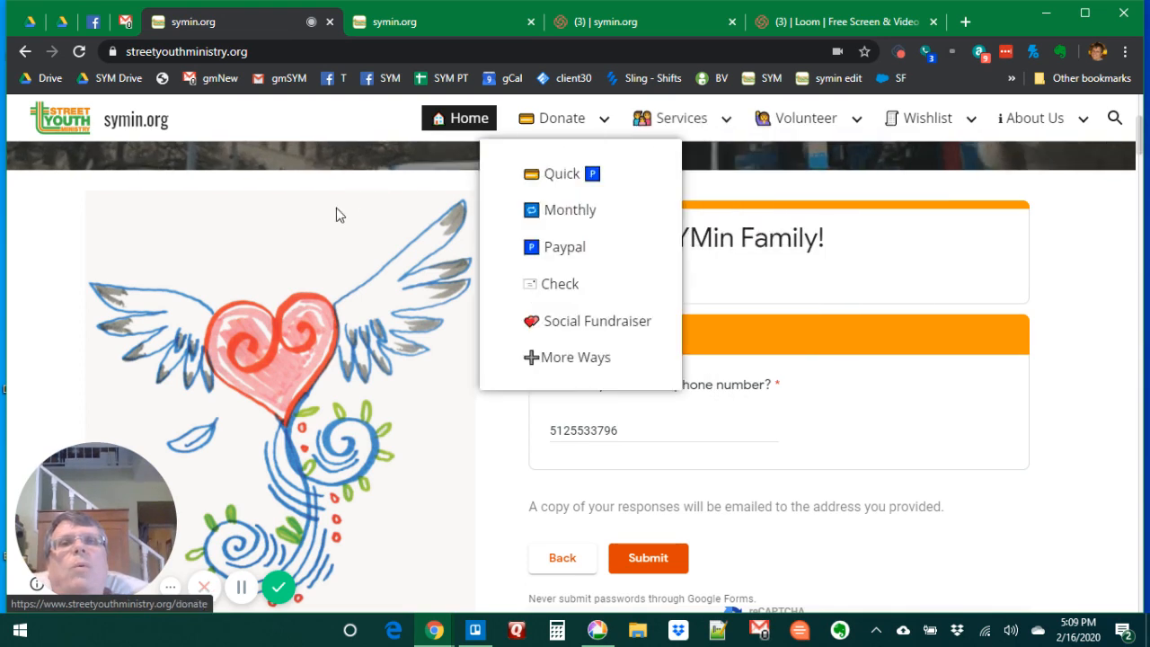
pyautogui.click(773, 188)
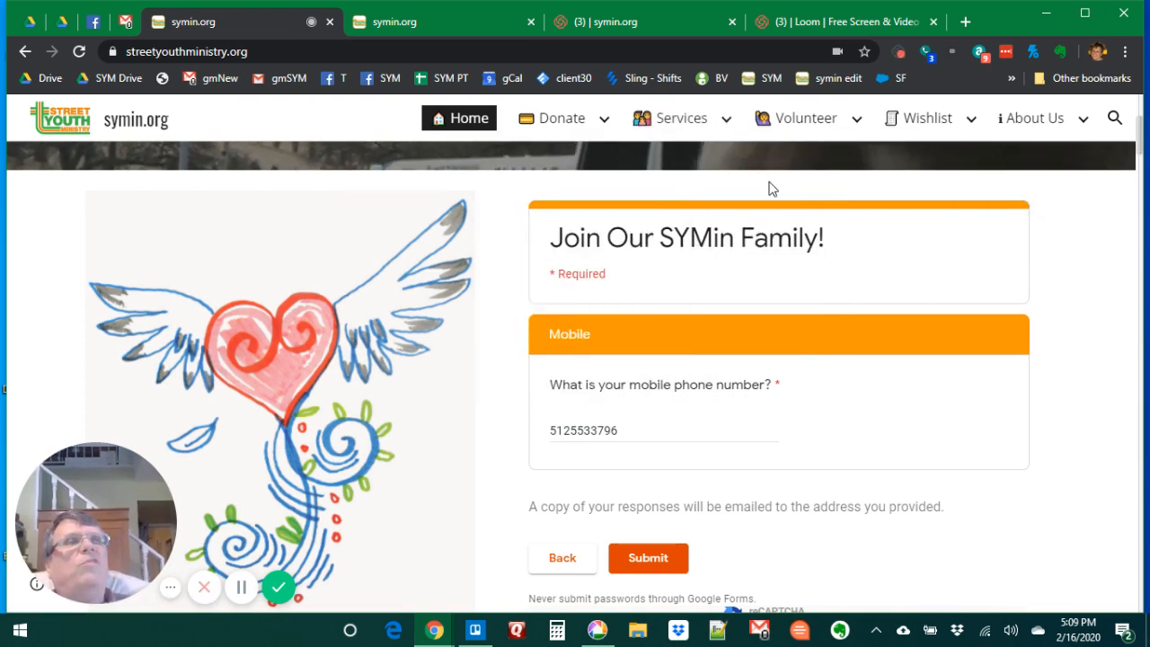
pyautogui.click(563, 118)
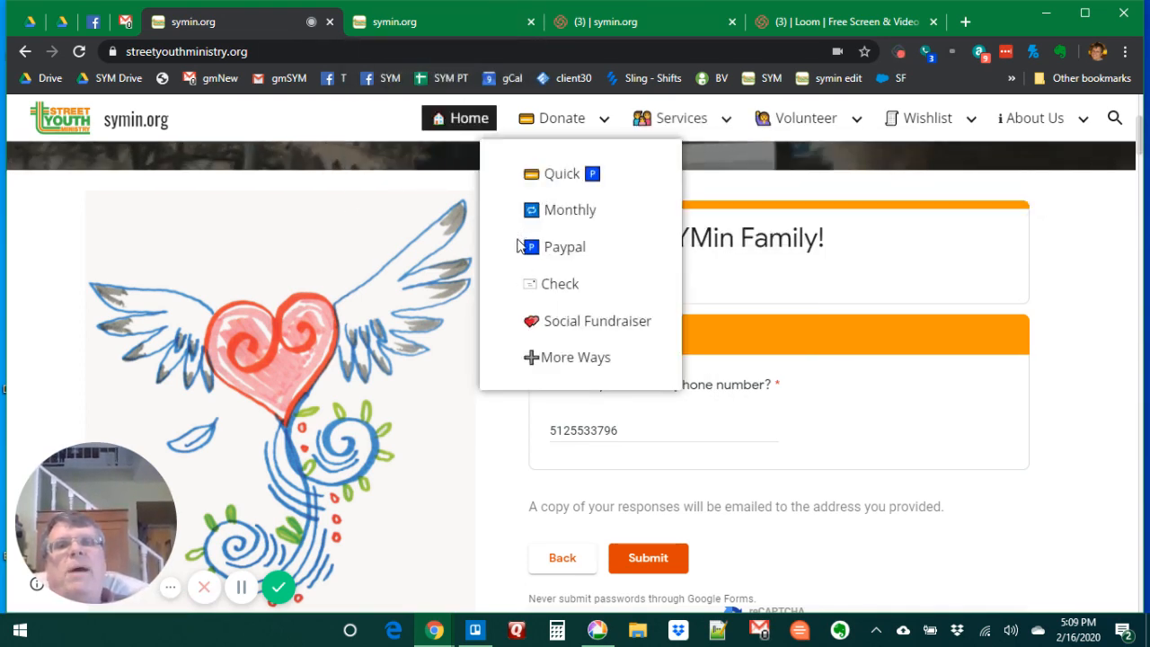